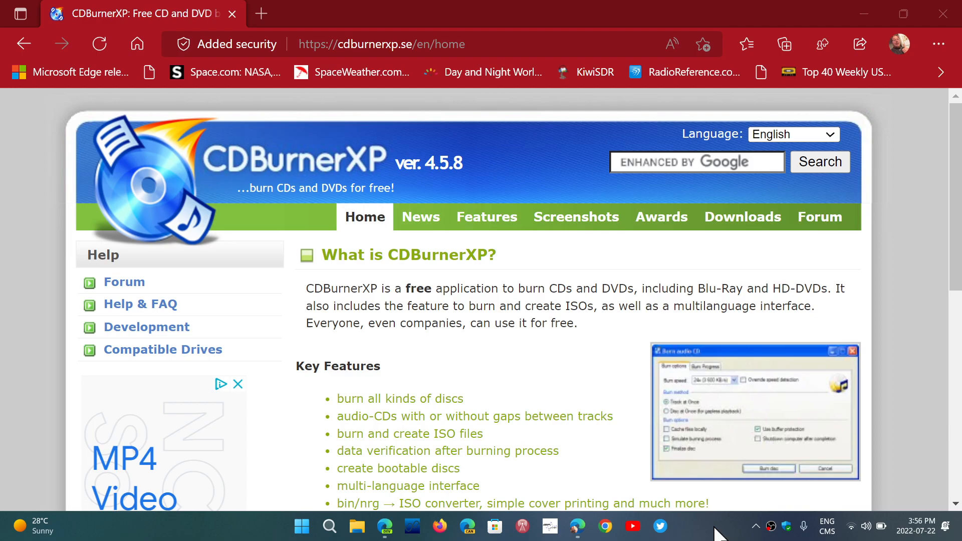
mouse_move(591, 439)
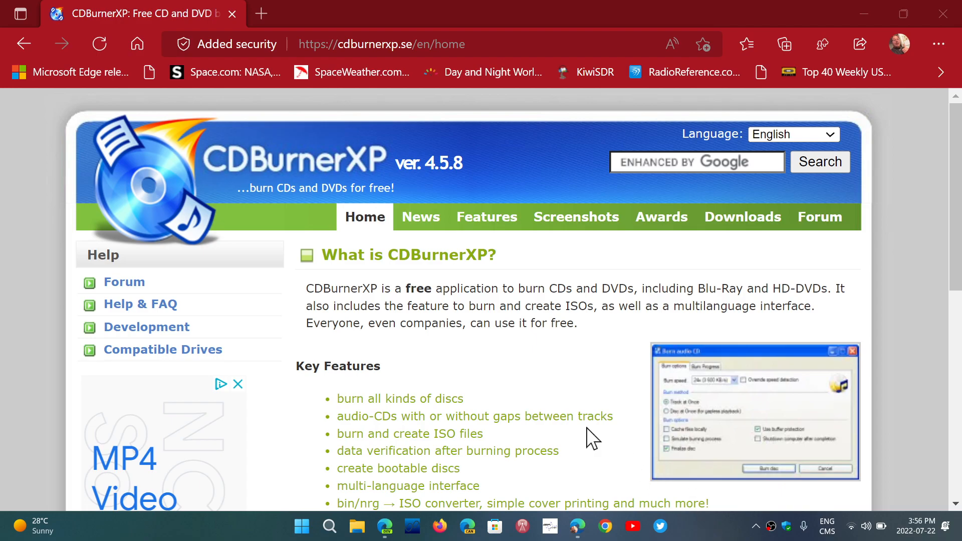
Follow Free download to FossHub's CDBurnerXP page and scroll to the download table.
left_click(381, 43)
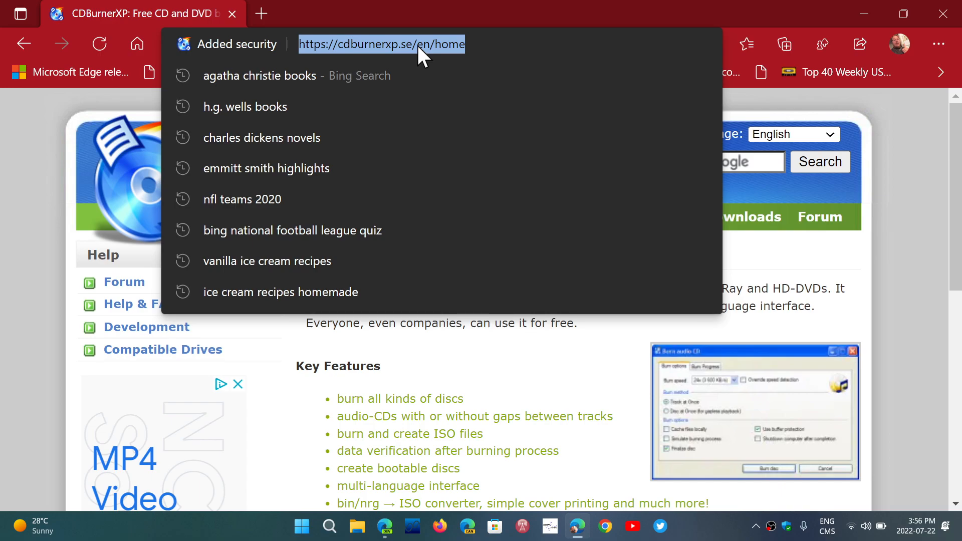
right_click(382, 45)
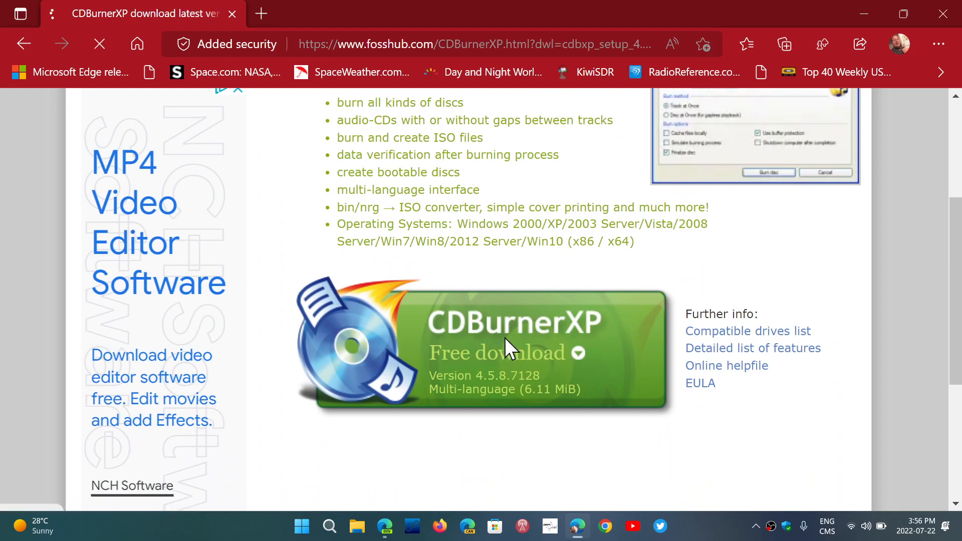
left_click(497, 352)
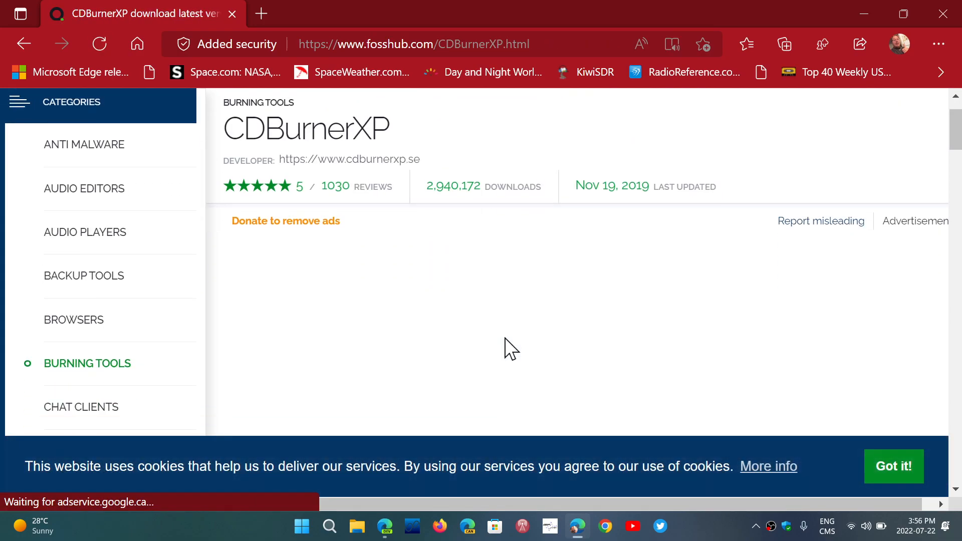
scroll("down", 3)
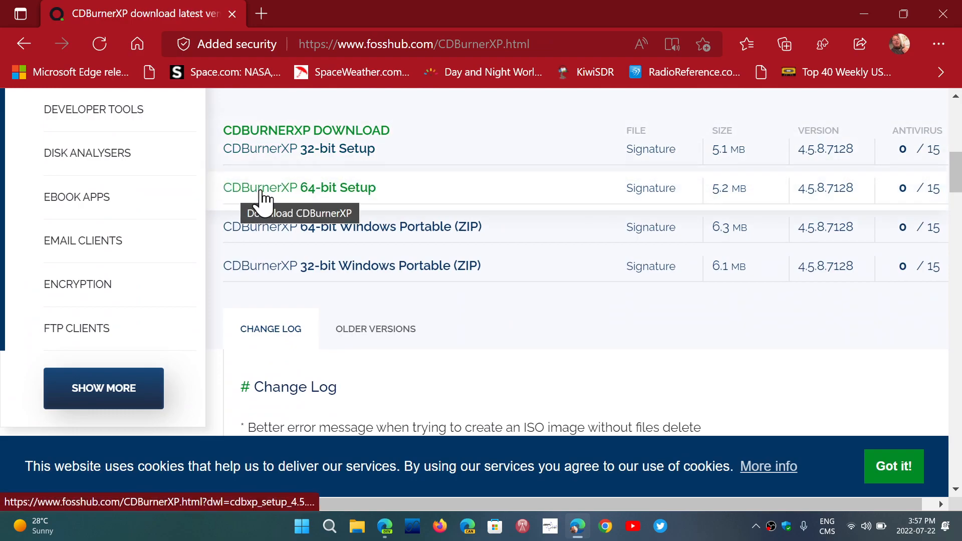
mouse_move(355, 197)
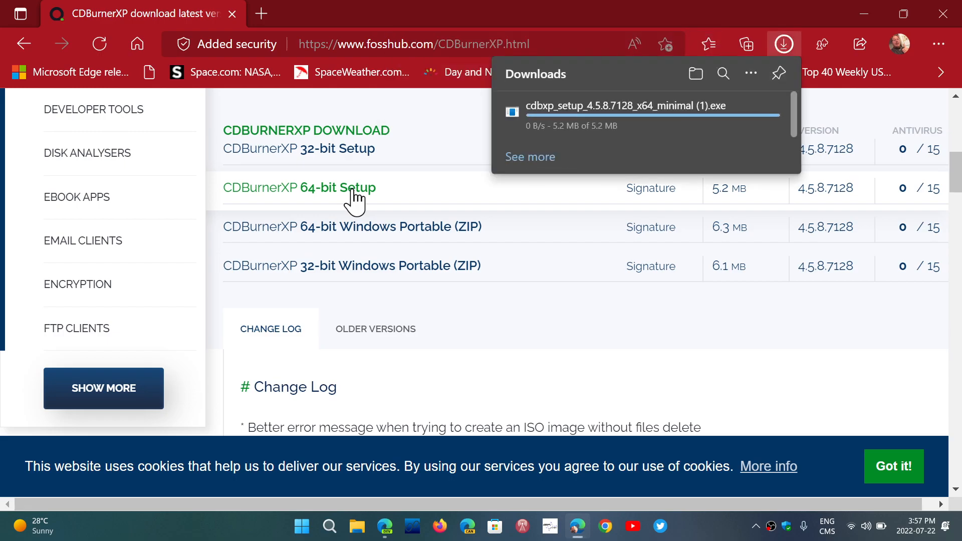
mouse_move(488, 153)
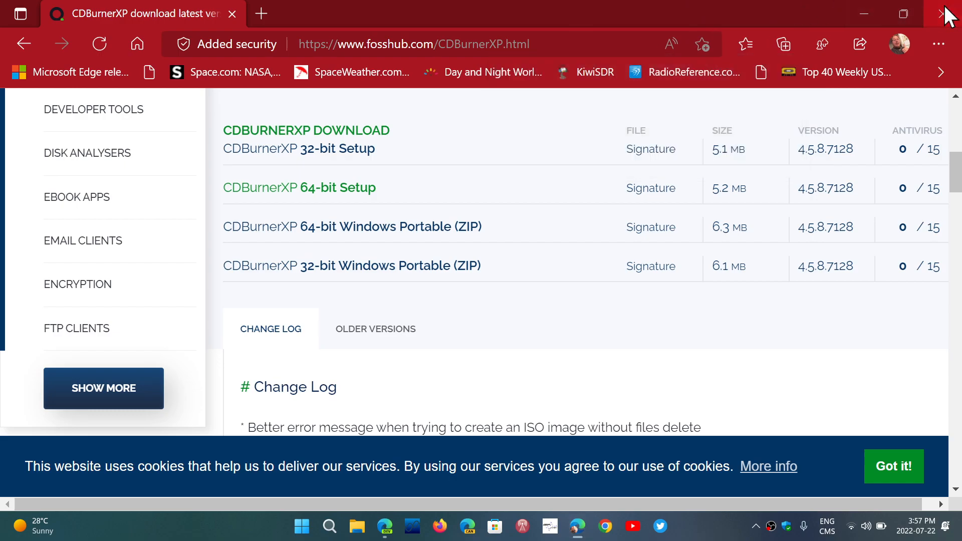
Close the Edge window, leaving only the waterfall desktop visible.
left_click(951, 13)
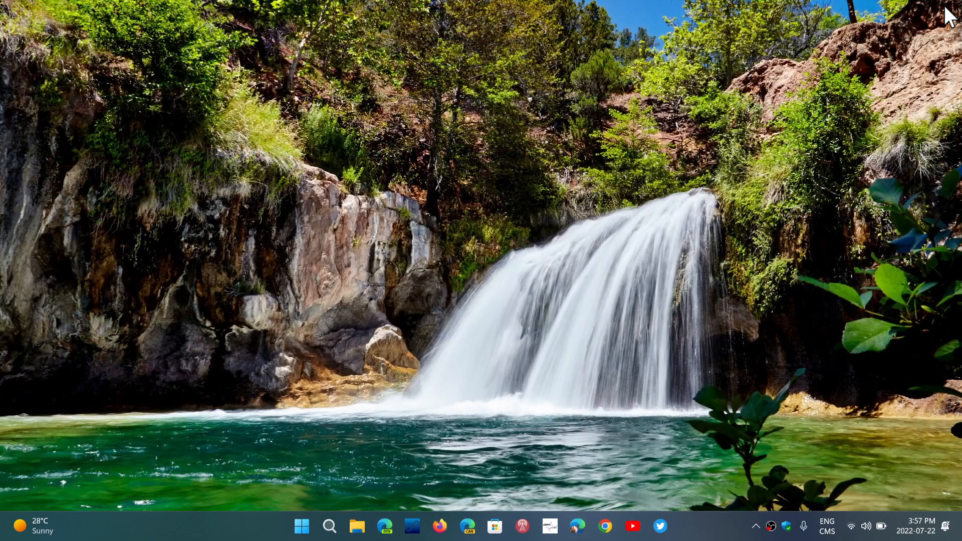
mouse_move(492, 276)
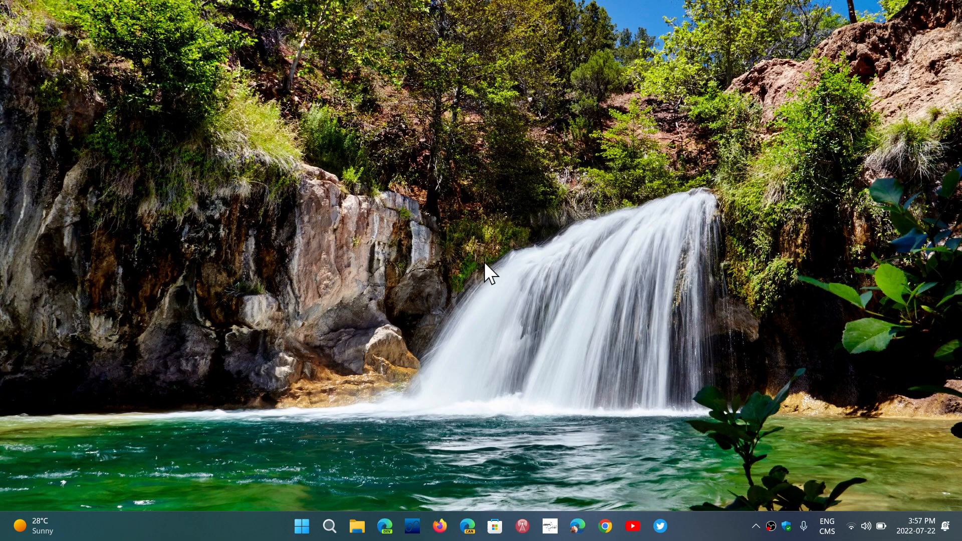
mouse_move(582, 337)
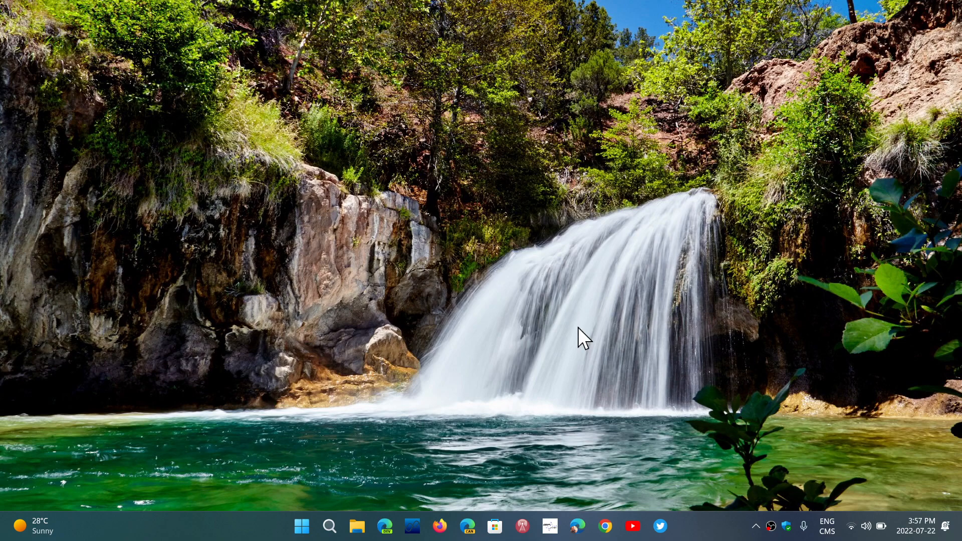
mouse_move(718, 531)
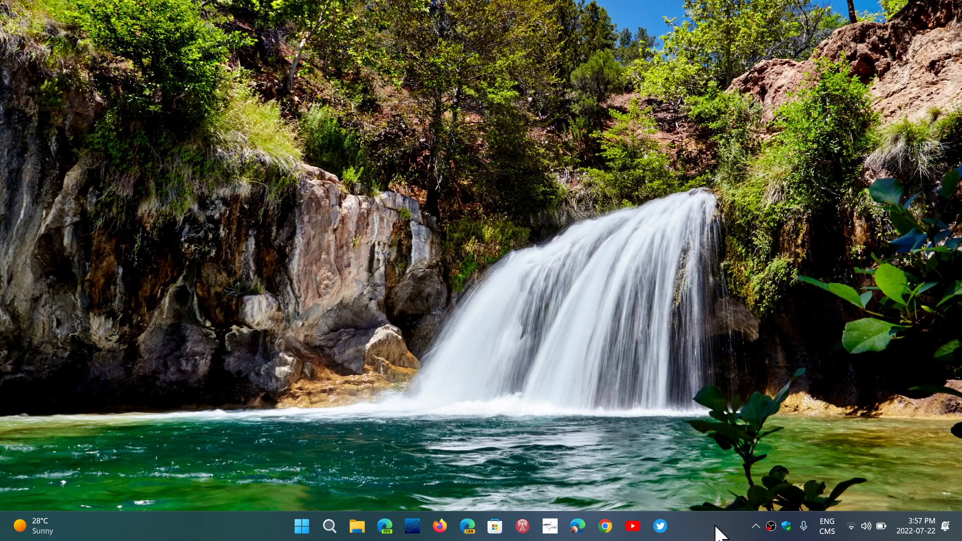